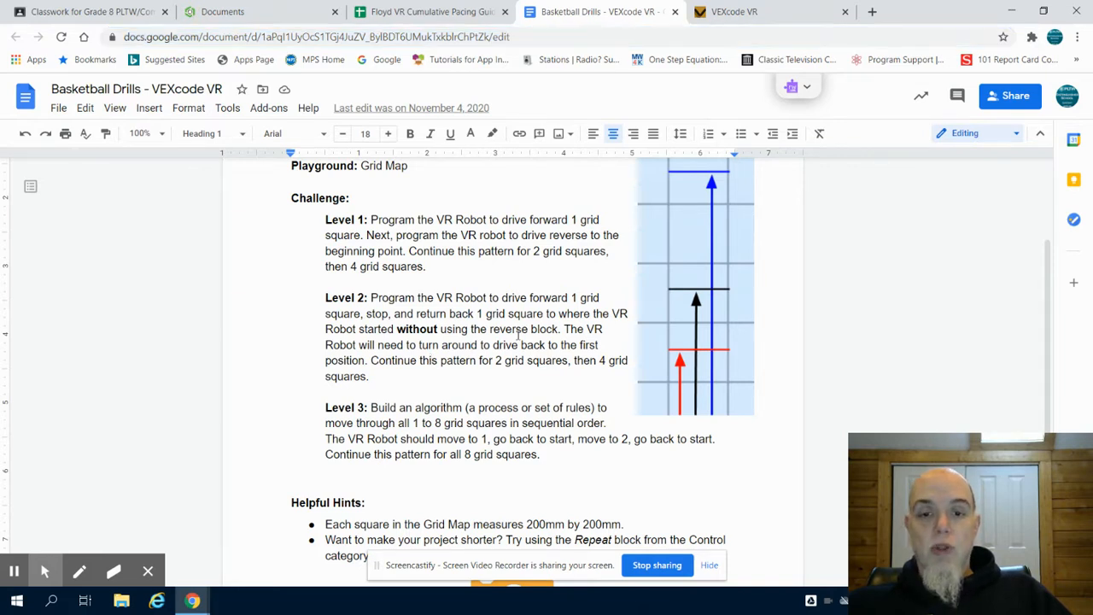
Highlight the Level 2 rule 'without using the reverse' and switch to the VEXcode VR tab
drag(396, 329, 528, 329)
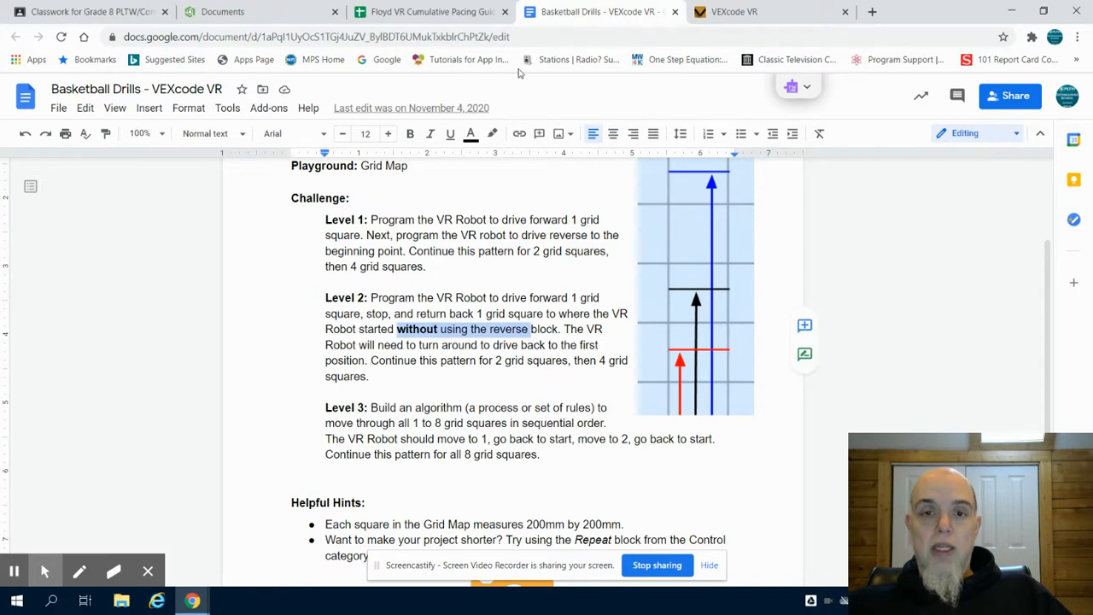
click(732, 11)
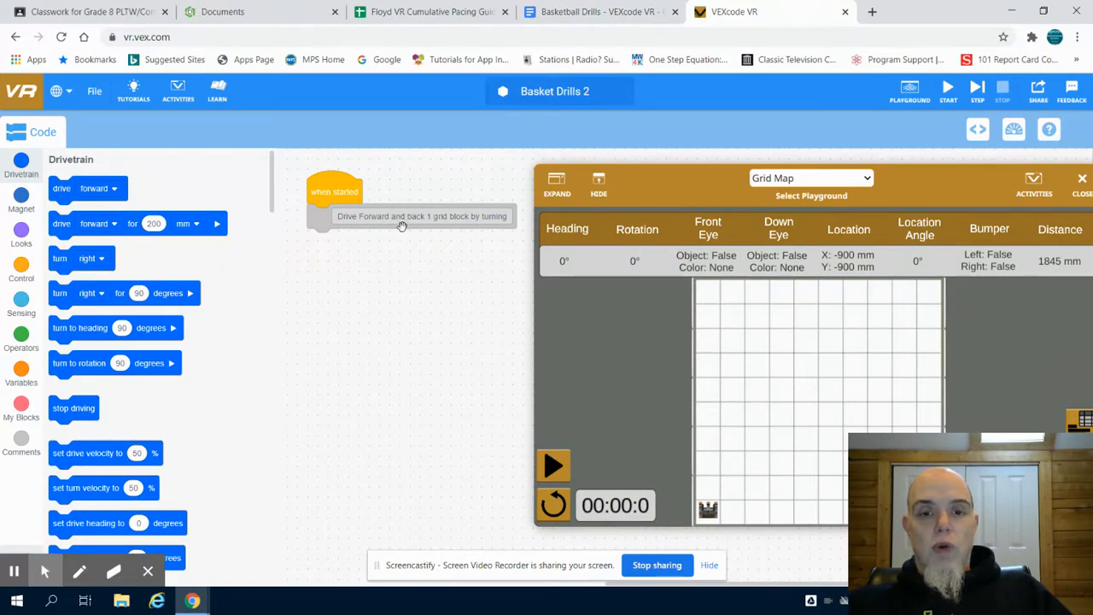
mouse_move(487, 227)
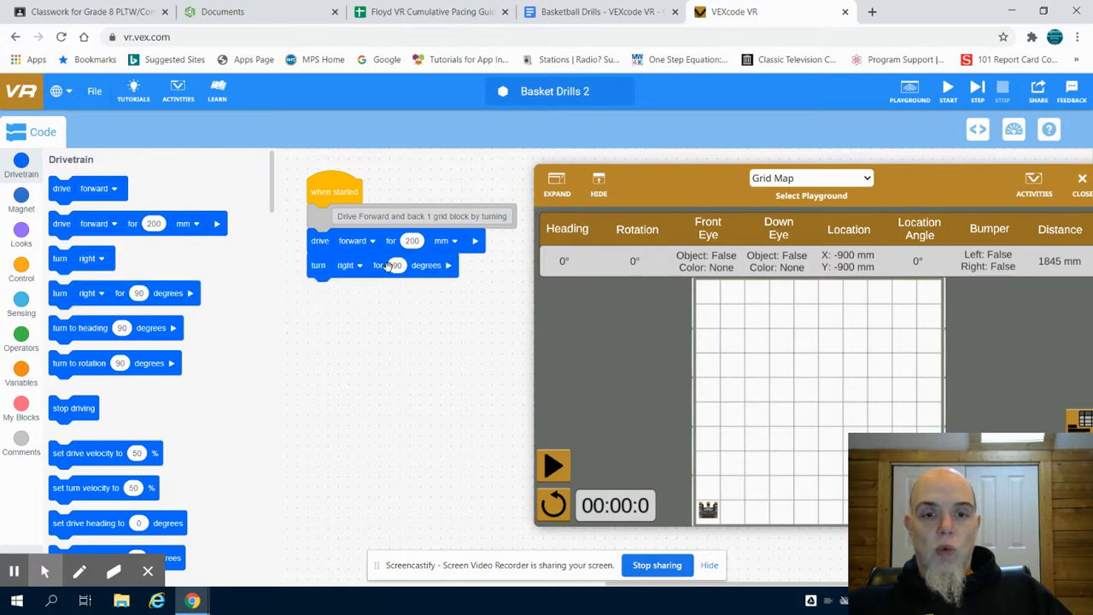
Set both right turns to 180 degrees around a second 200 mm forward drive
click(395, 264)
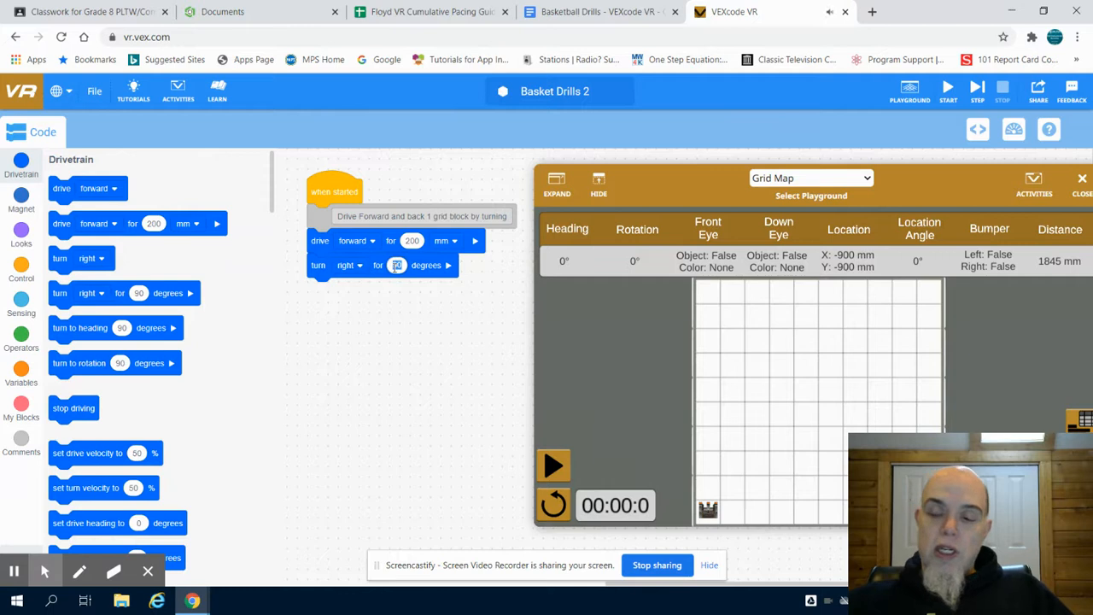
text(180)
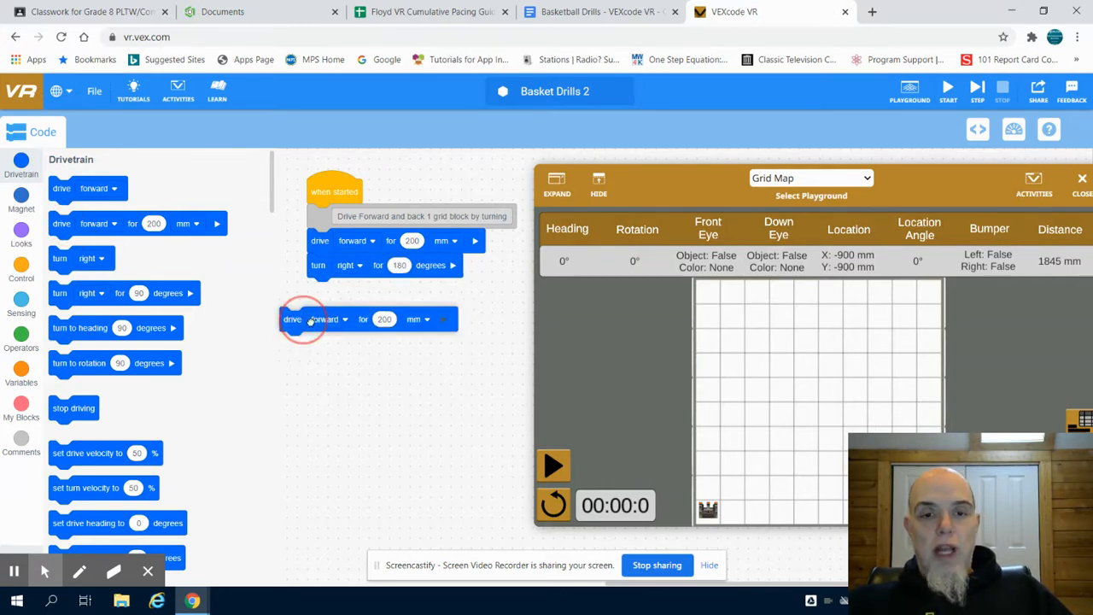
drag(303, 319, 320, 290)
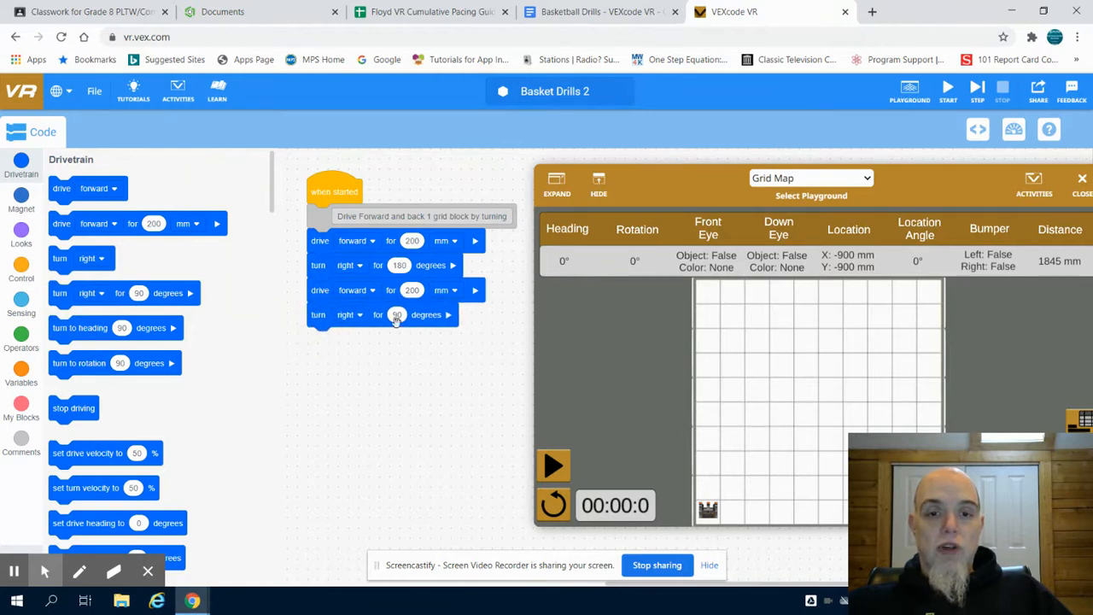
click(397, 314)
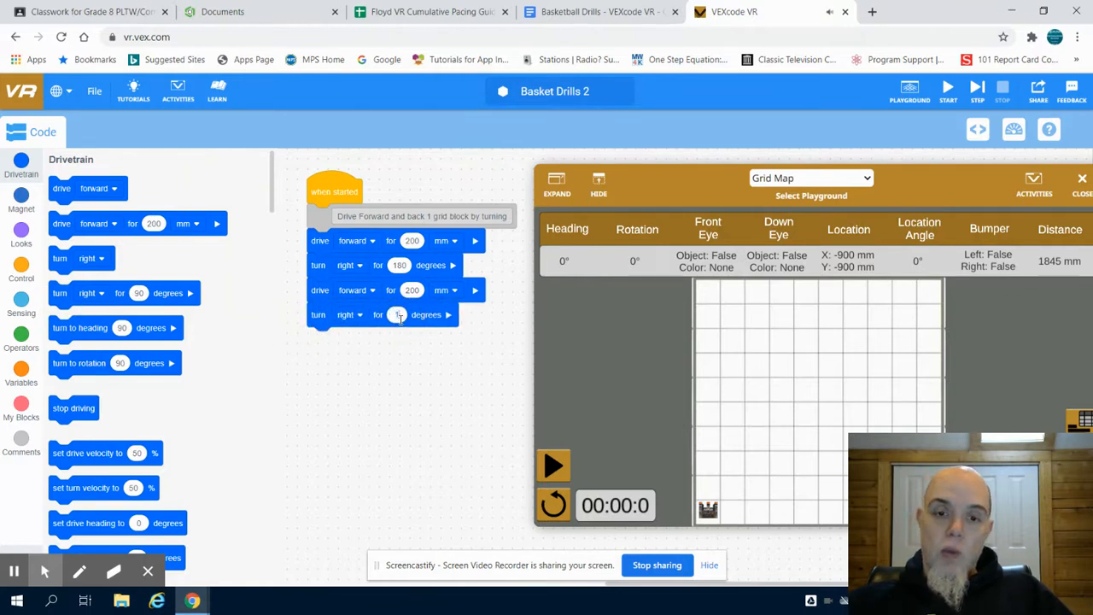
text(180)
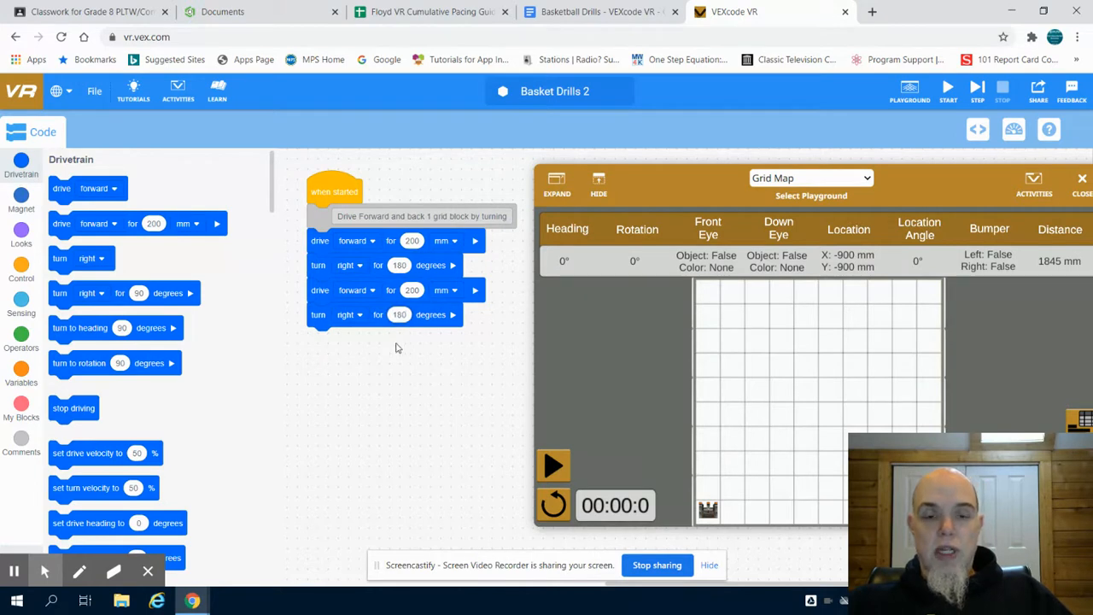
Duplicate the commented forward-and-turn routine twice, stacking the copies below
right_click(333, 247)
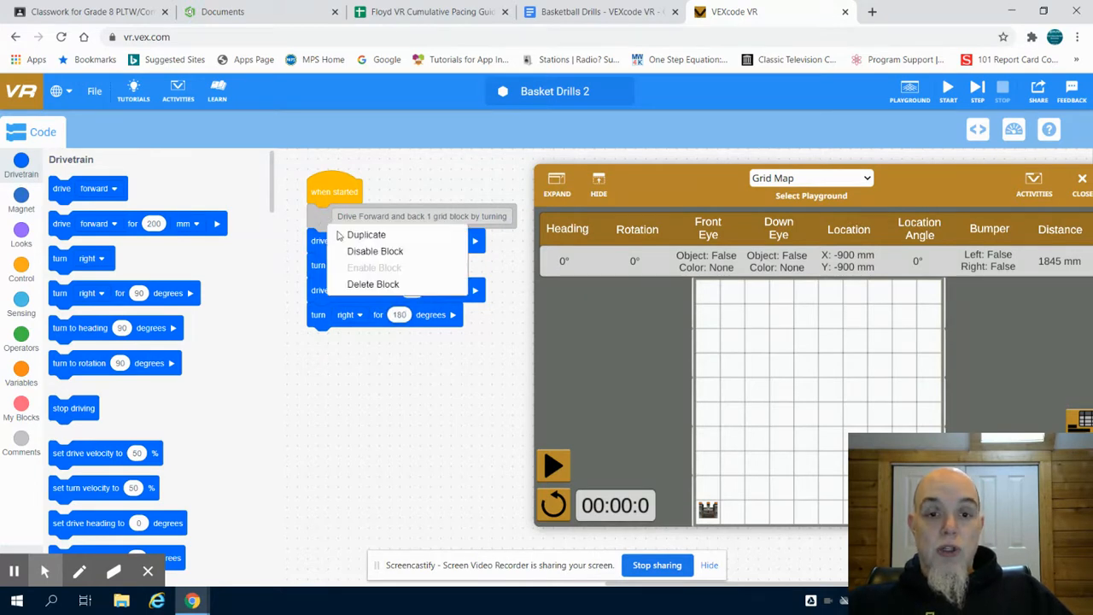
click(366, 234)
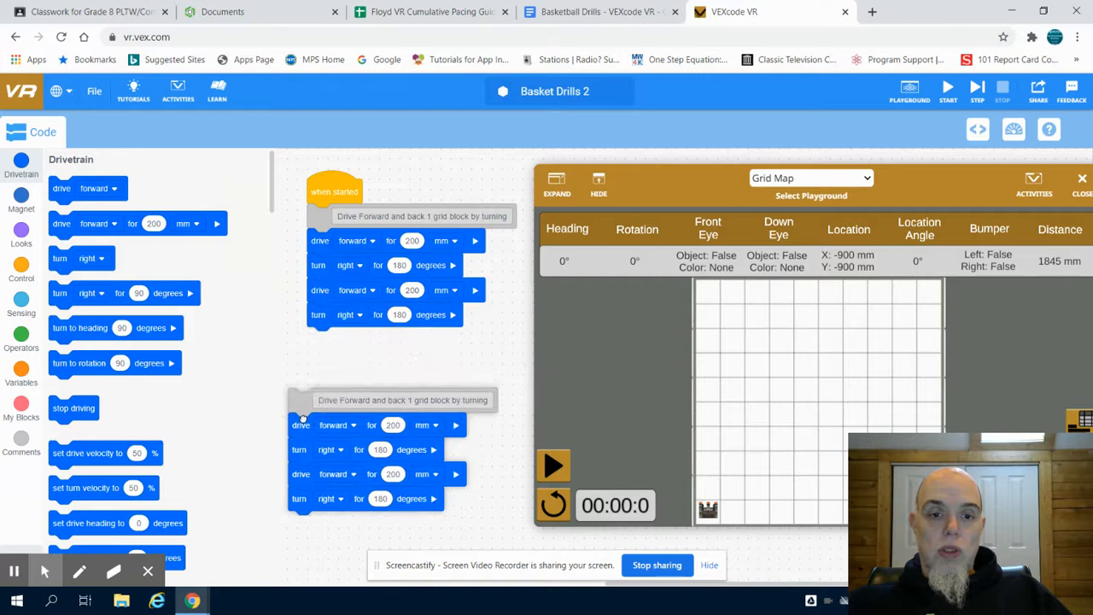
right_click(301, 425)
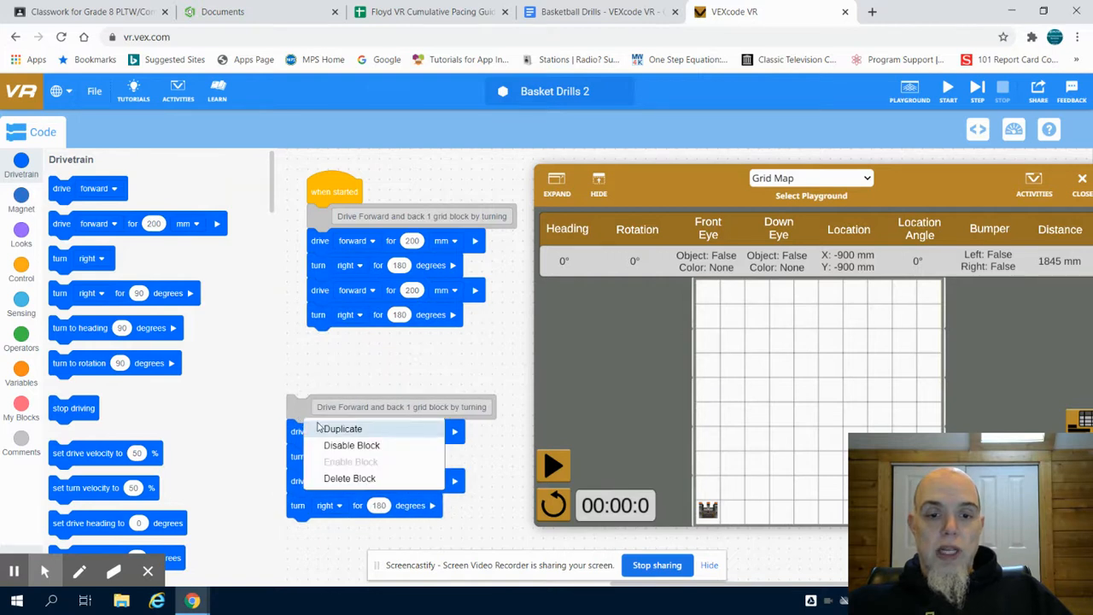
click(342, 428)
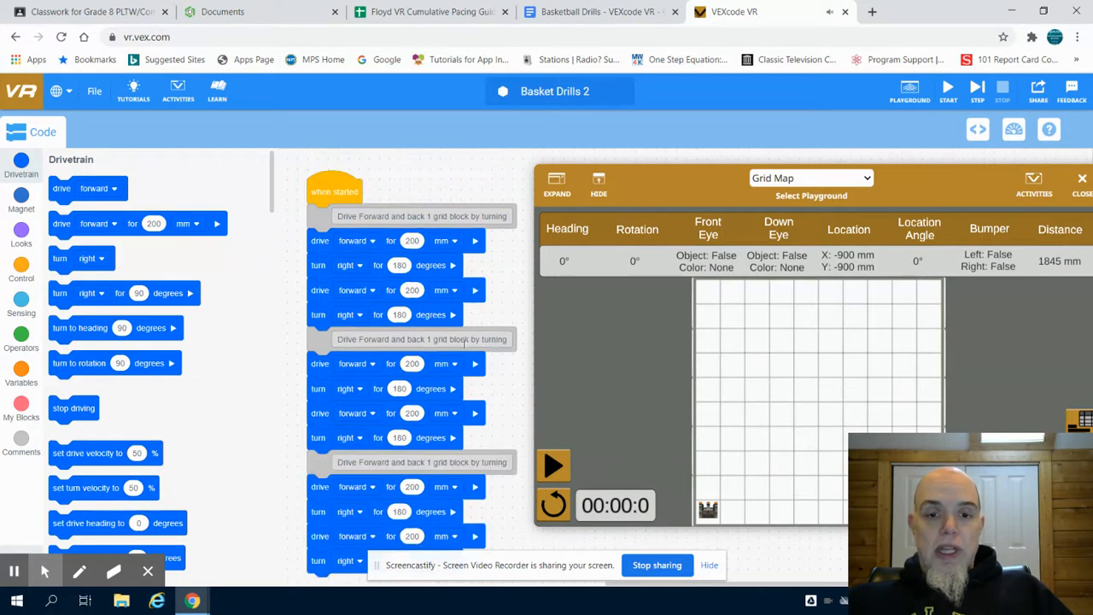
mouse_move(425, 359)
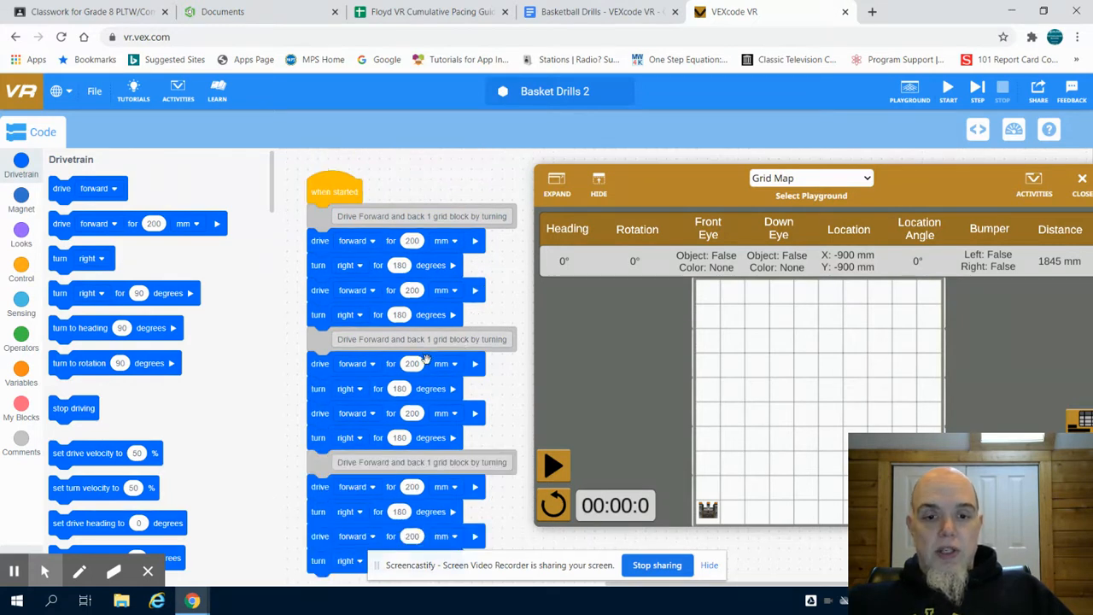
mouse_move(407, 388)
text(2)
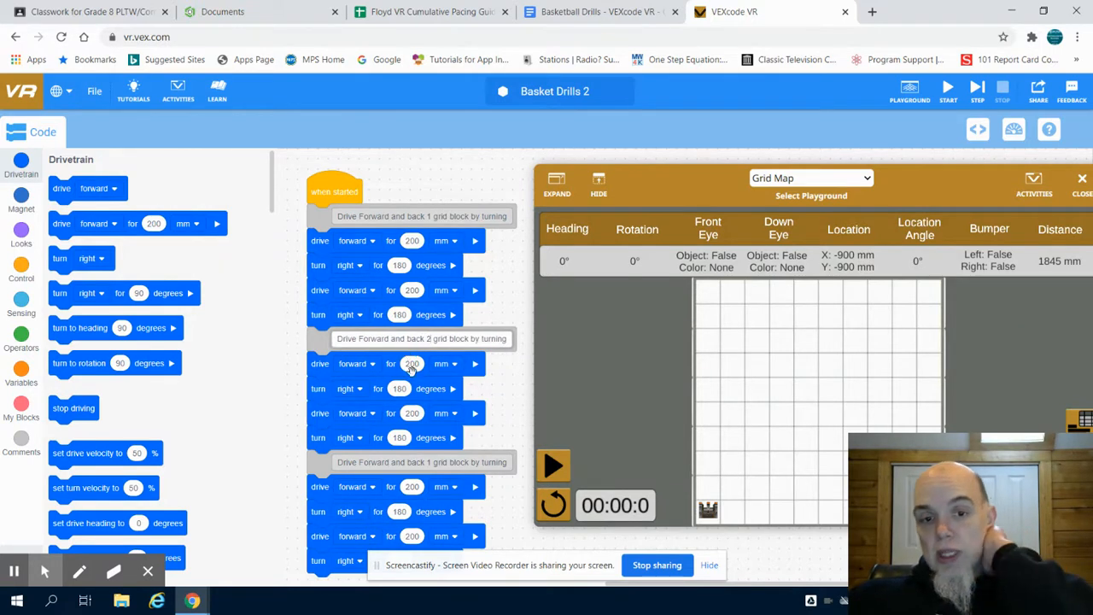
Change the 2-square routine's drive to 400 mm, relabel the third routine '4 grid blocks' with 800 mm drives
click(411, 363)
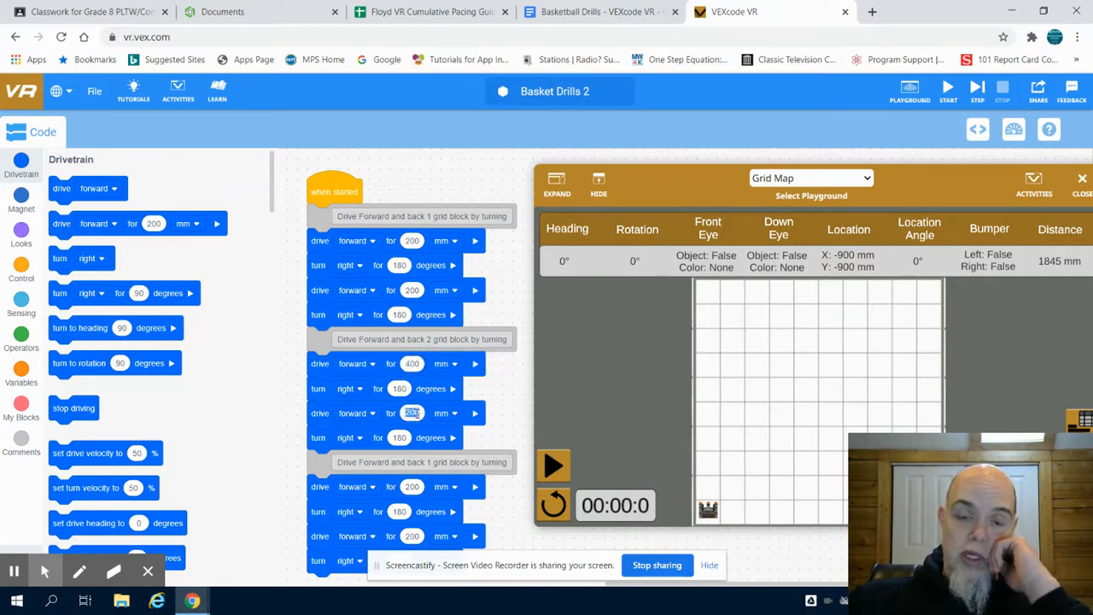
text(400)
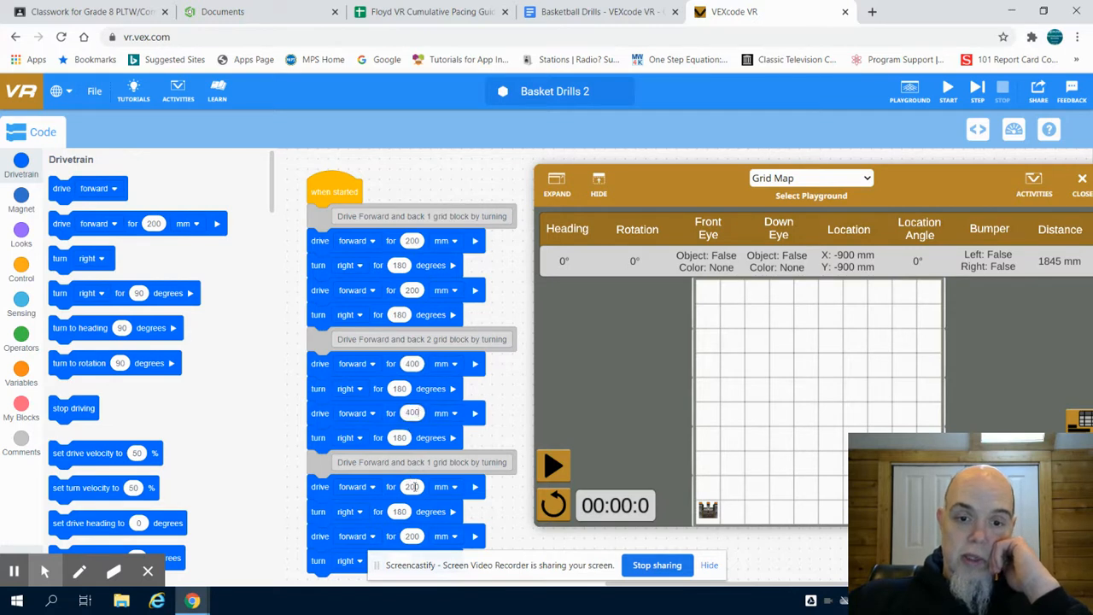
double_click(422, 461)
text(4)
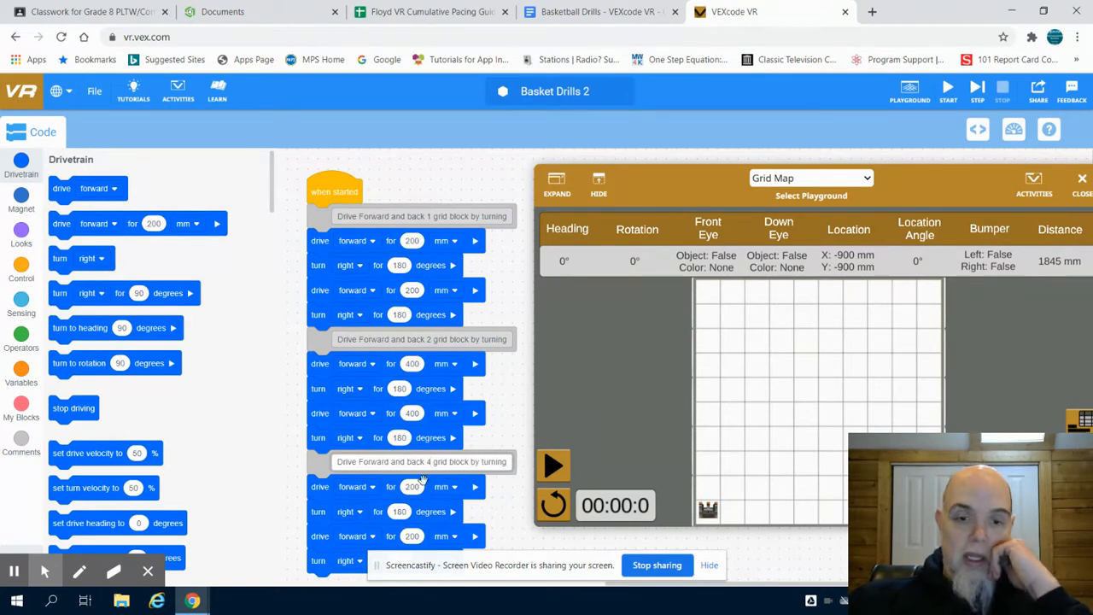
click(411, 486)
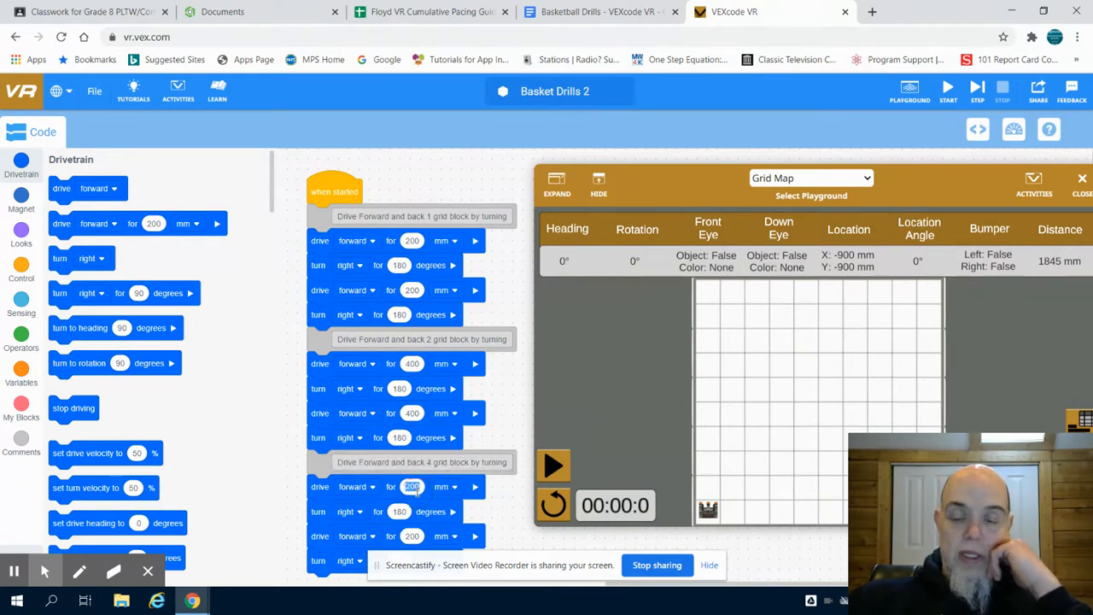
text(800)
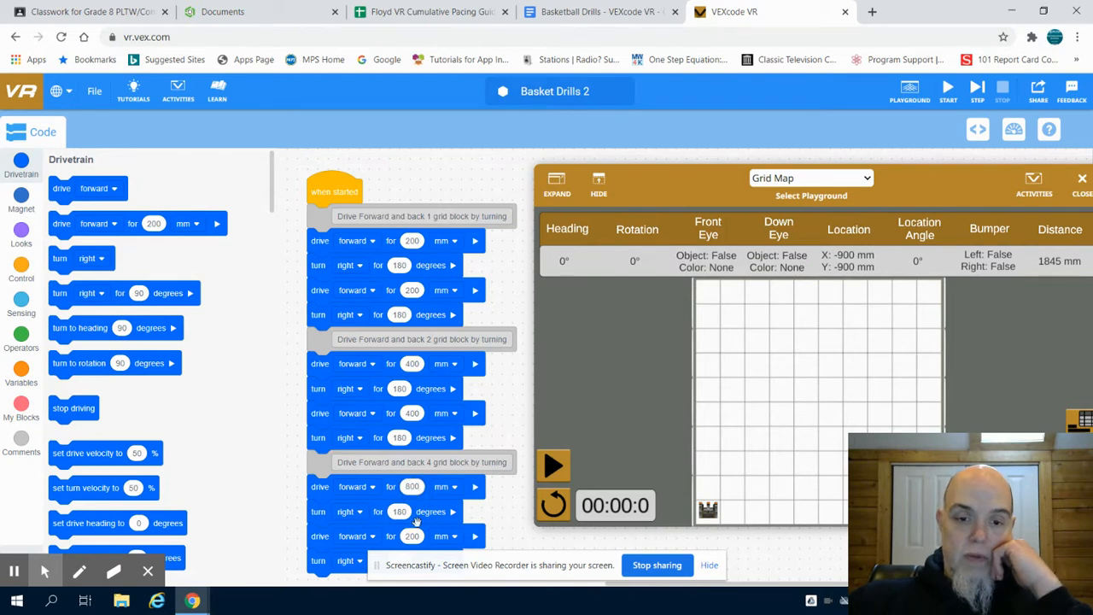
click(411, 535)
text(800)
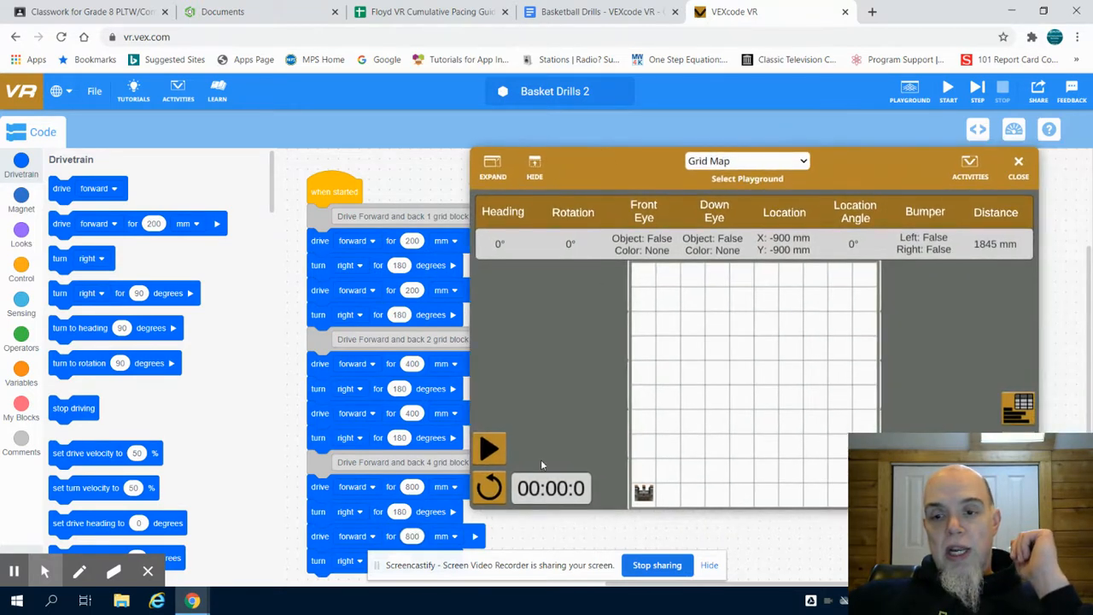
Start the Basket Drills 2 program on the Grid Map playground
click(490, 448)
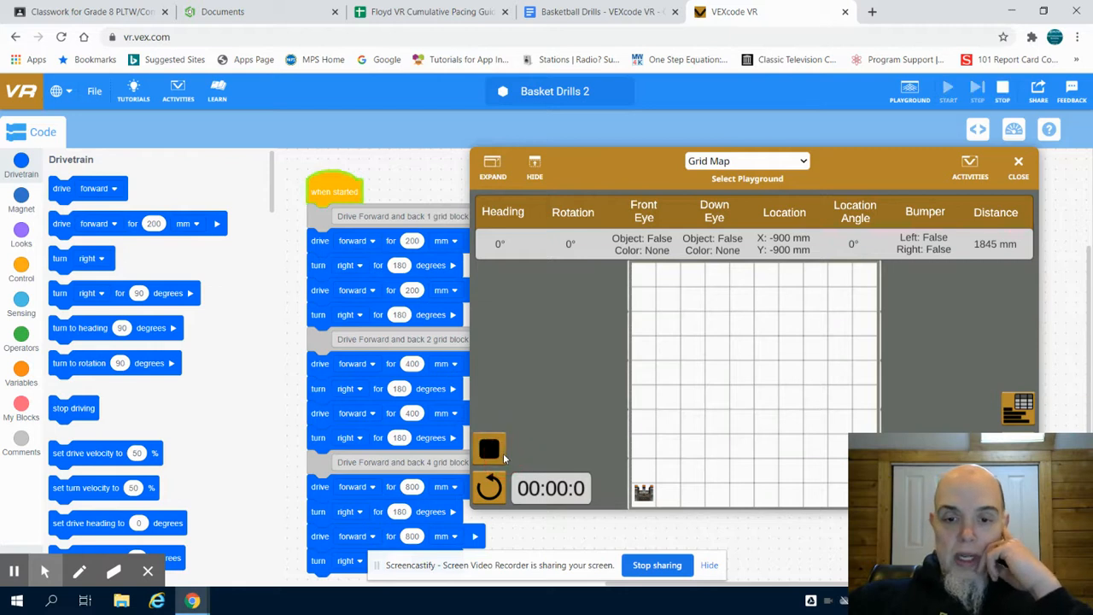